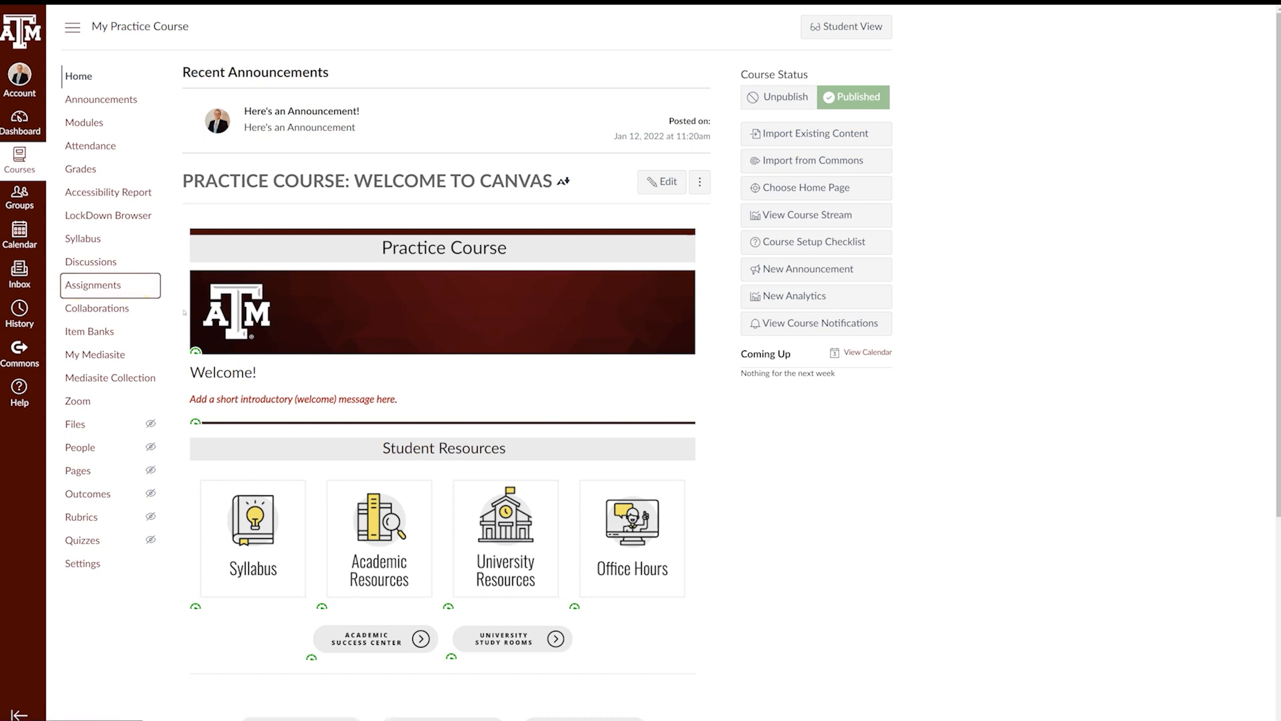
- Open the practice course's Assignments page showing the Quizzes group with Test Quiz
{"action": "left_click", "coordinate": [92, 284]}
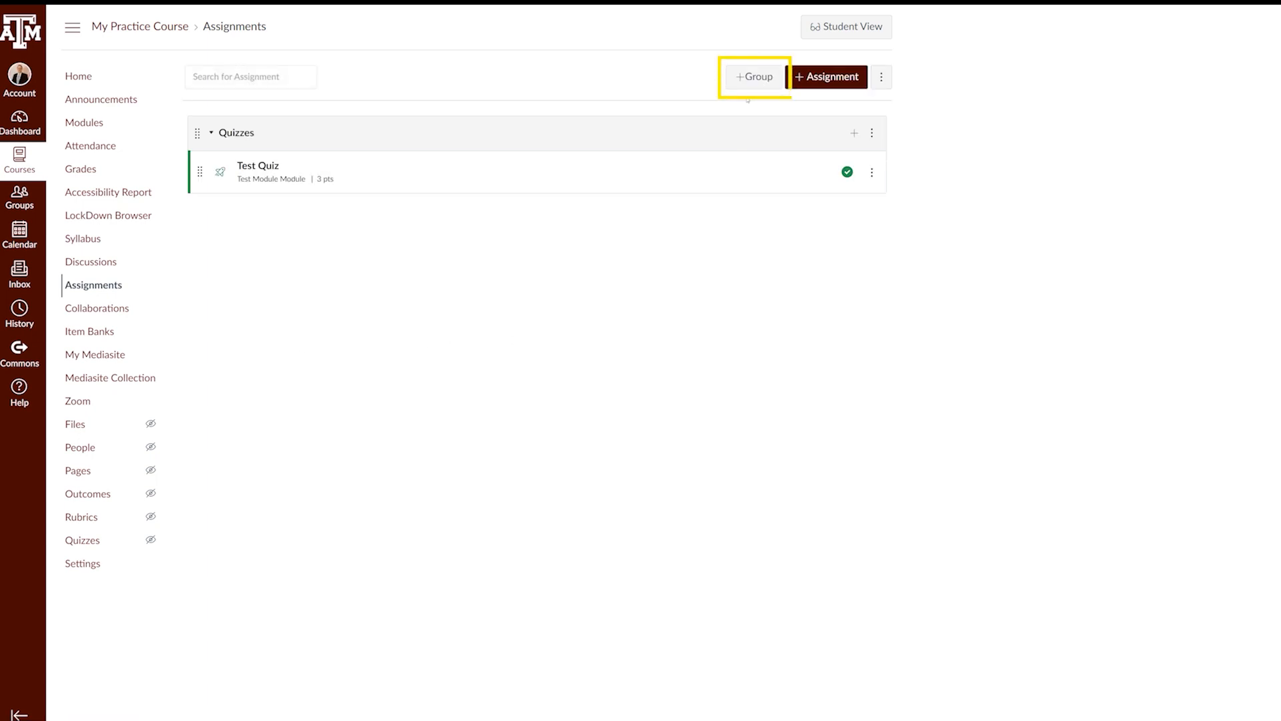
- Create and save an assignment group named 'Exams'
{"action": "left_click", "coordinate": [752, 76]}
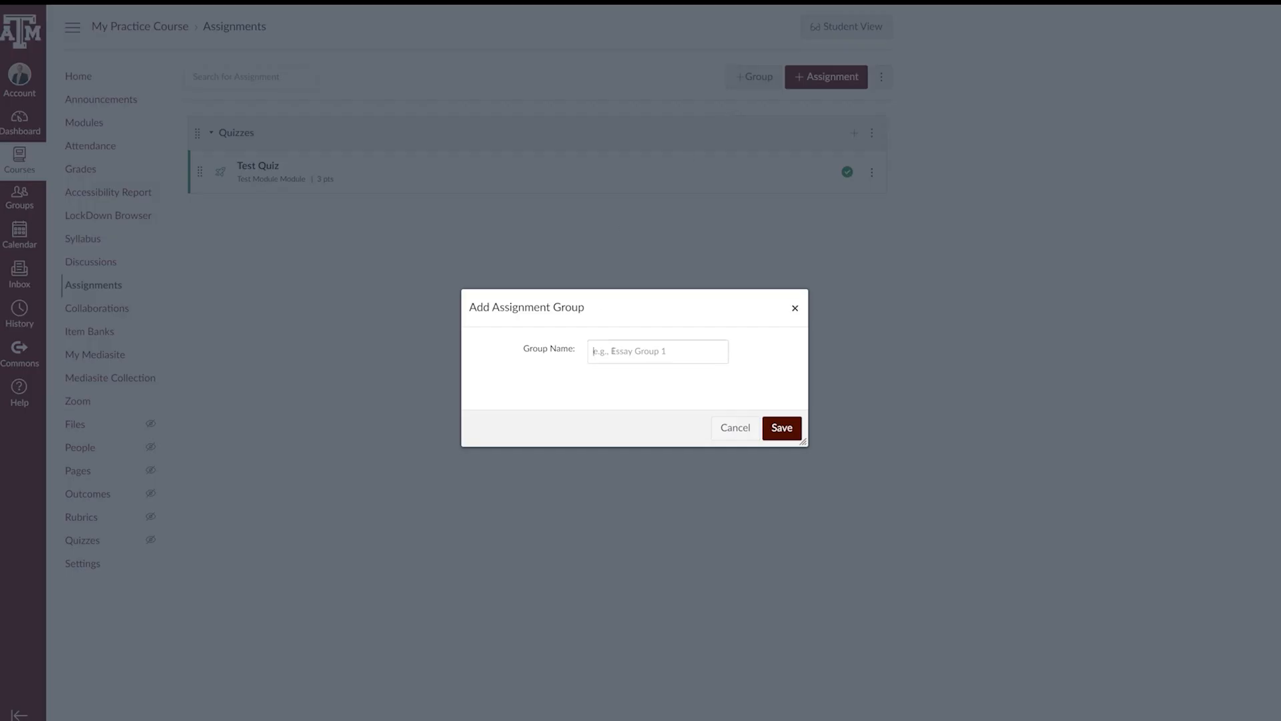
{"action": "type", "text": "Exams"}
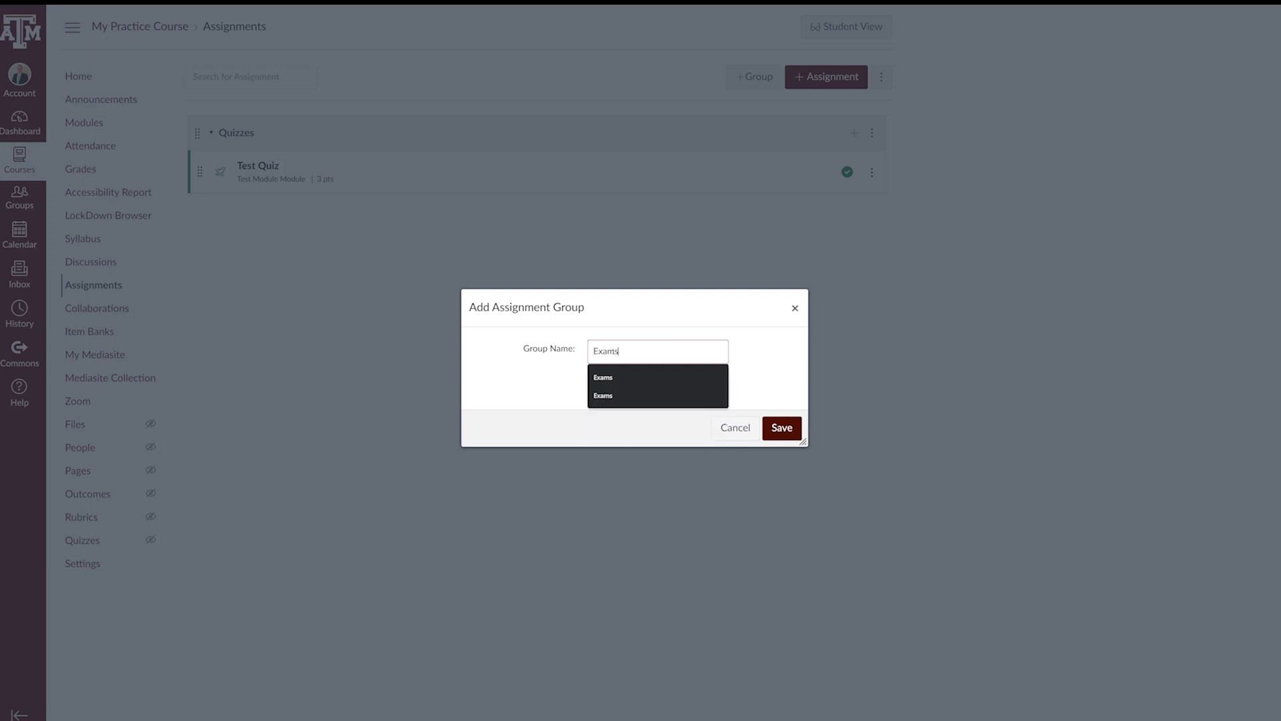
{"action": "left_click", "coordinate": [747, 366]}
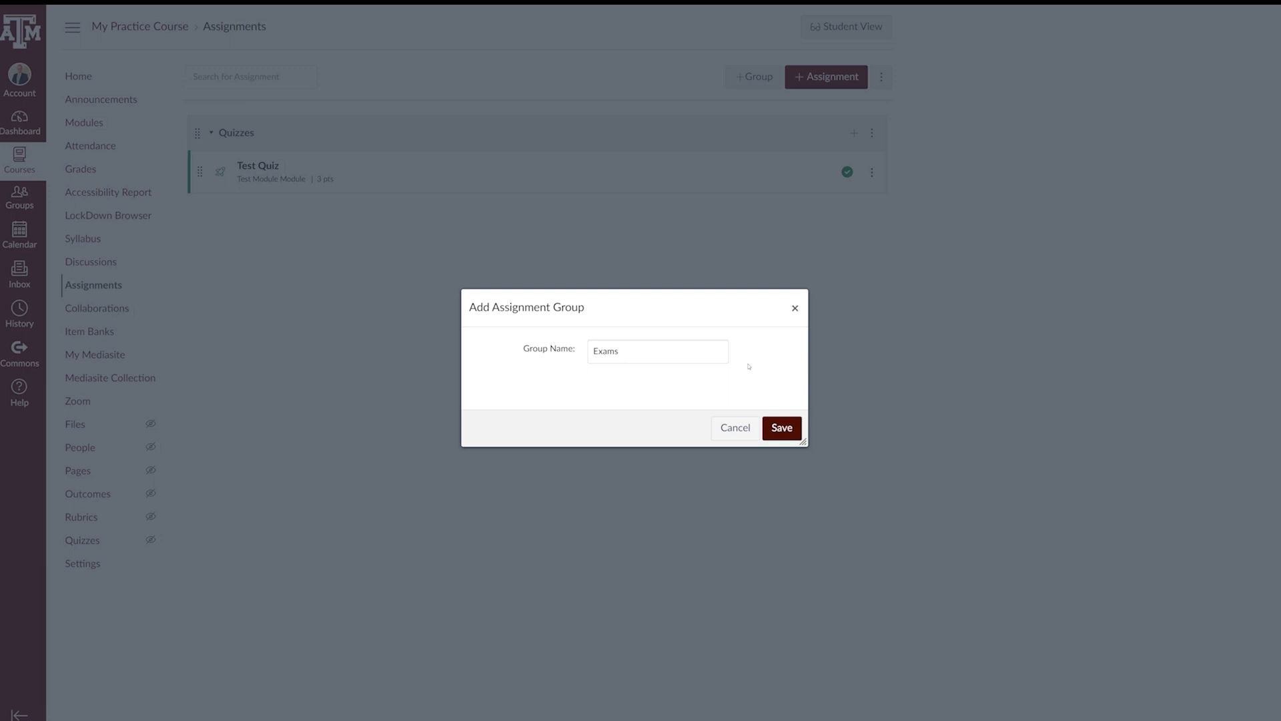
{"action": "mouse_move", "coordinate": [764, 397]}
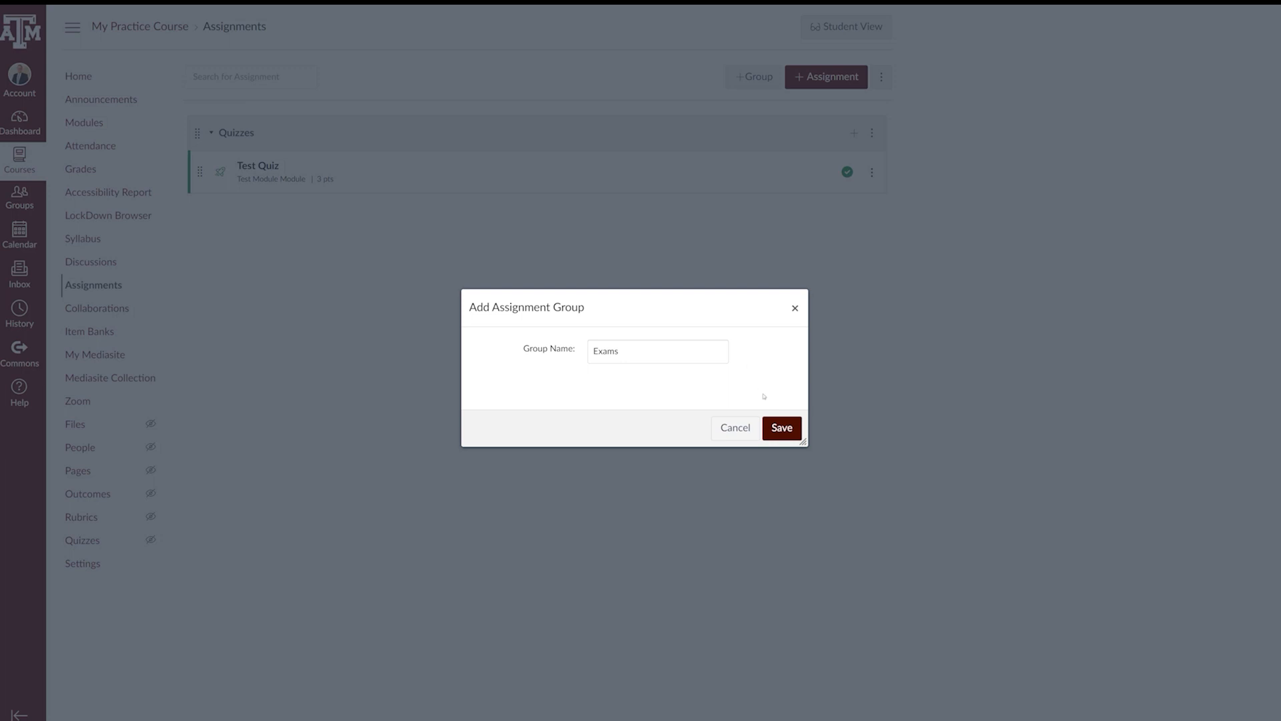
{"action": "left_click", "coordinate": [780, 427]}
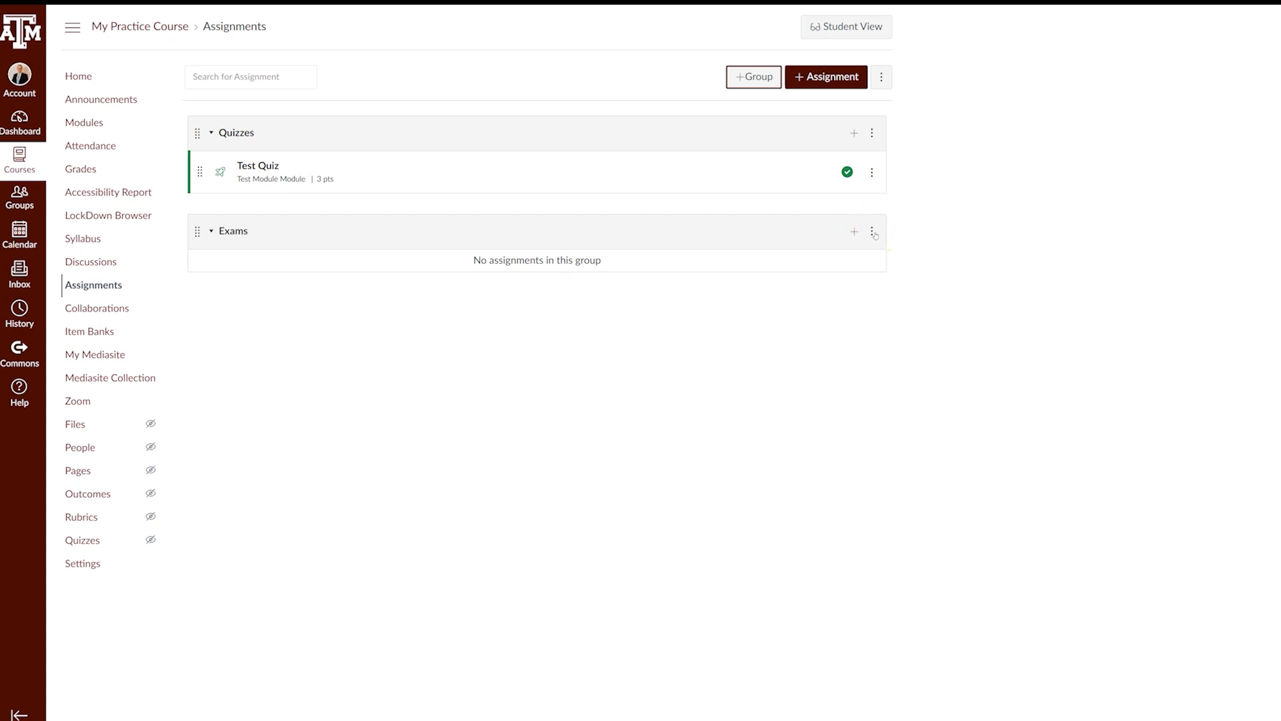
- Open the Exams group's edit dialog and save its settings
{"action": "left_click", "coordinate": [873, 231]}
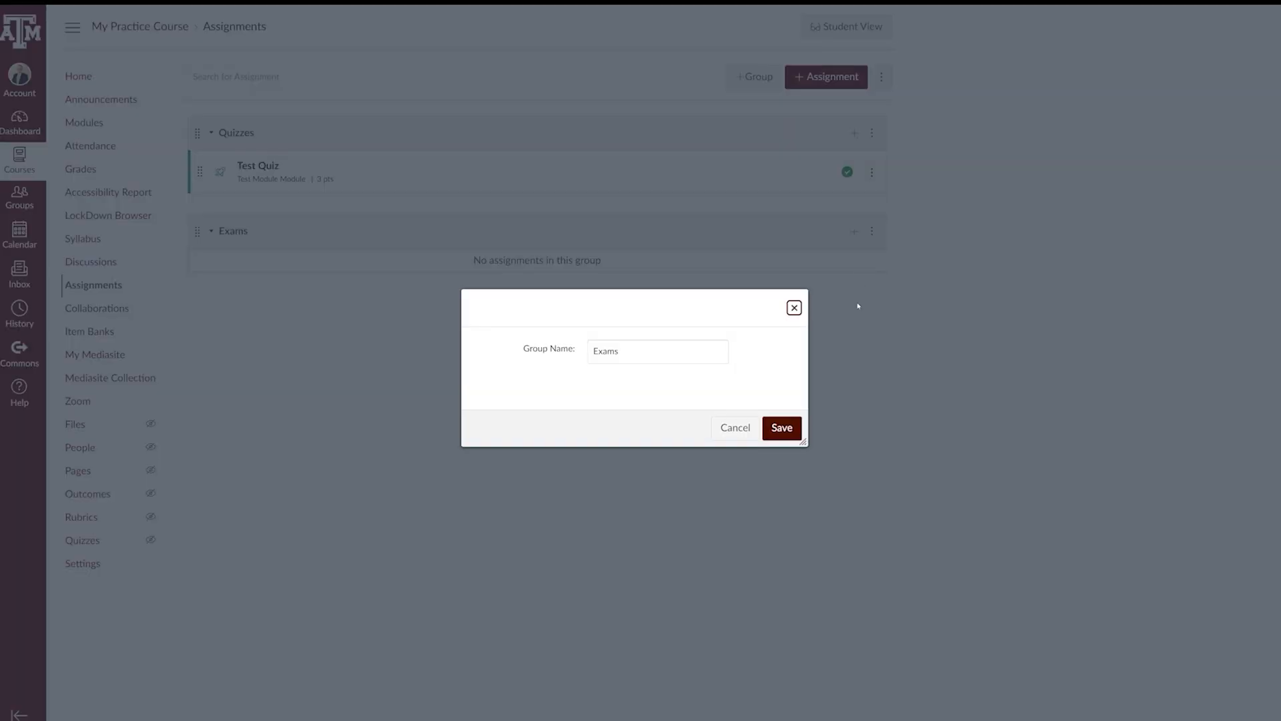
{"action": "left_click", "coordinate": [656, 351]}
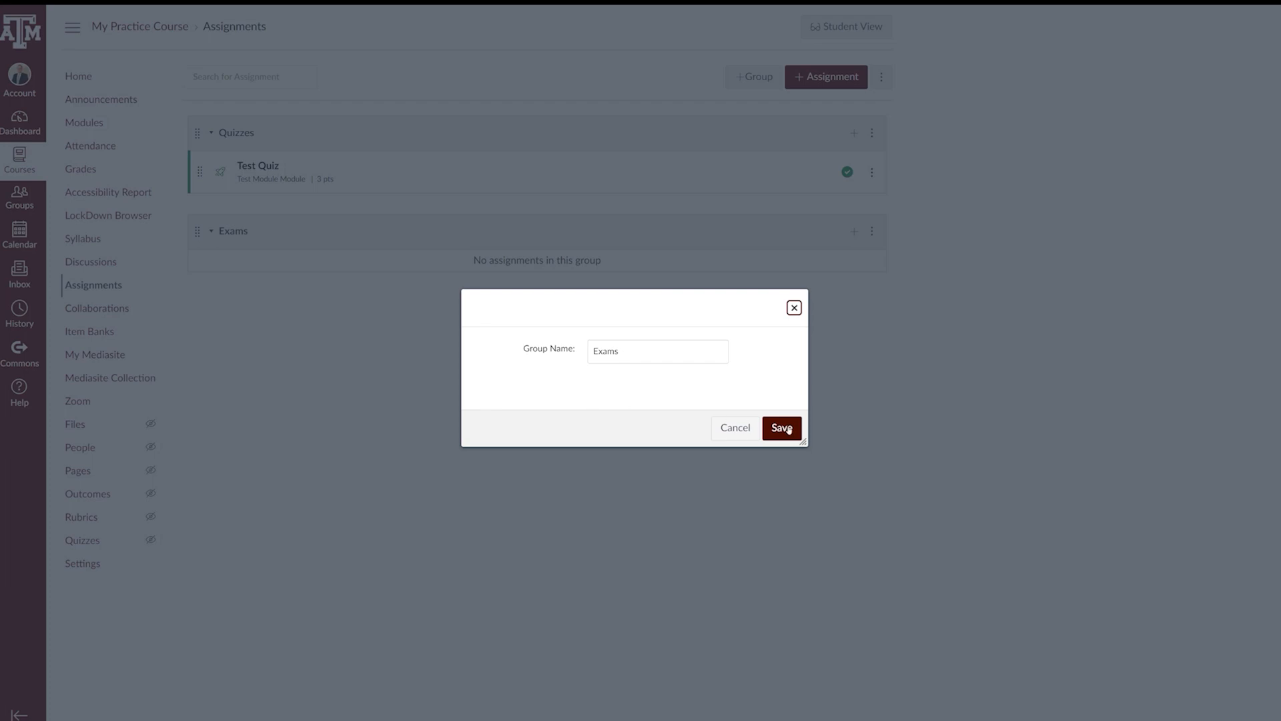
{"action": "left_click", "coordinate": [780, 427]}
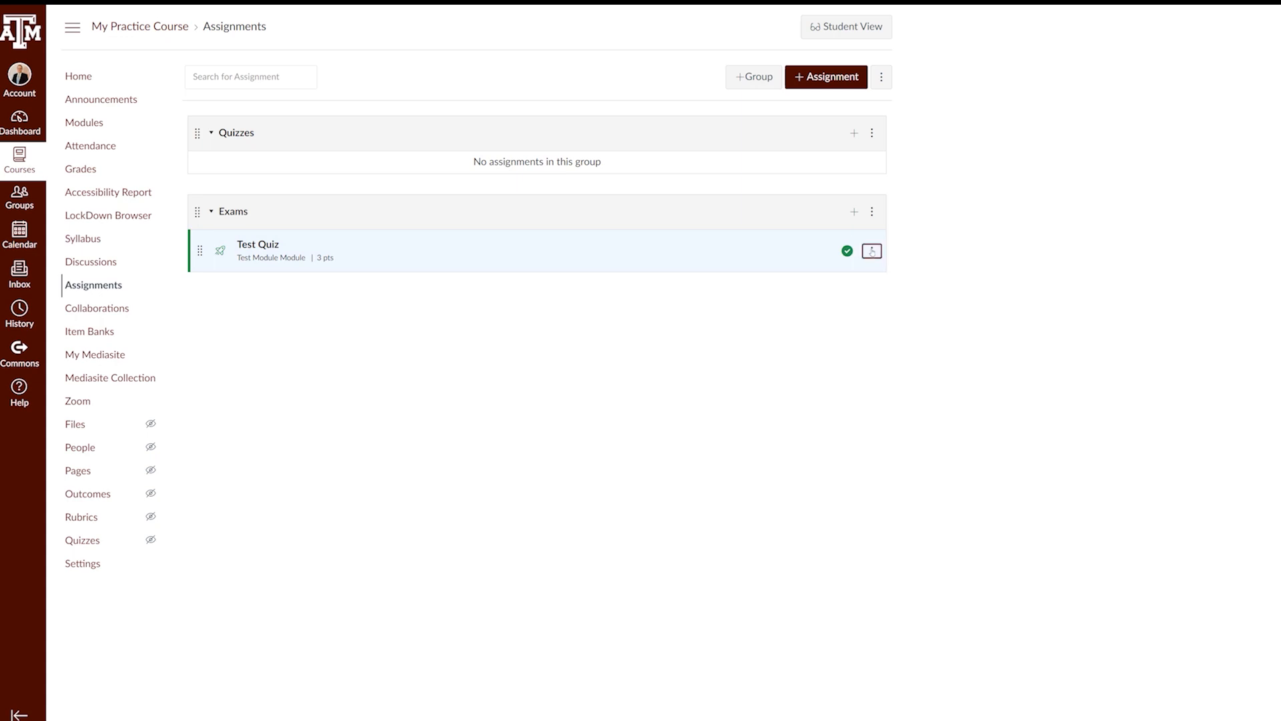
- Move Test Quiz into the Quizzes assignment group
{"action": "left_click", "coordinate": [871, 250]}
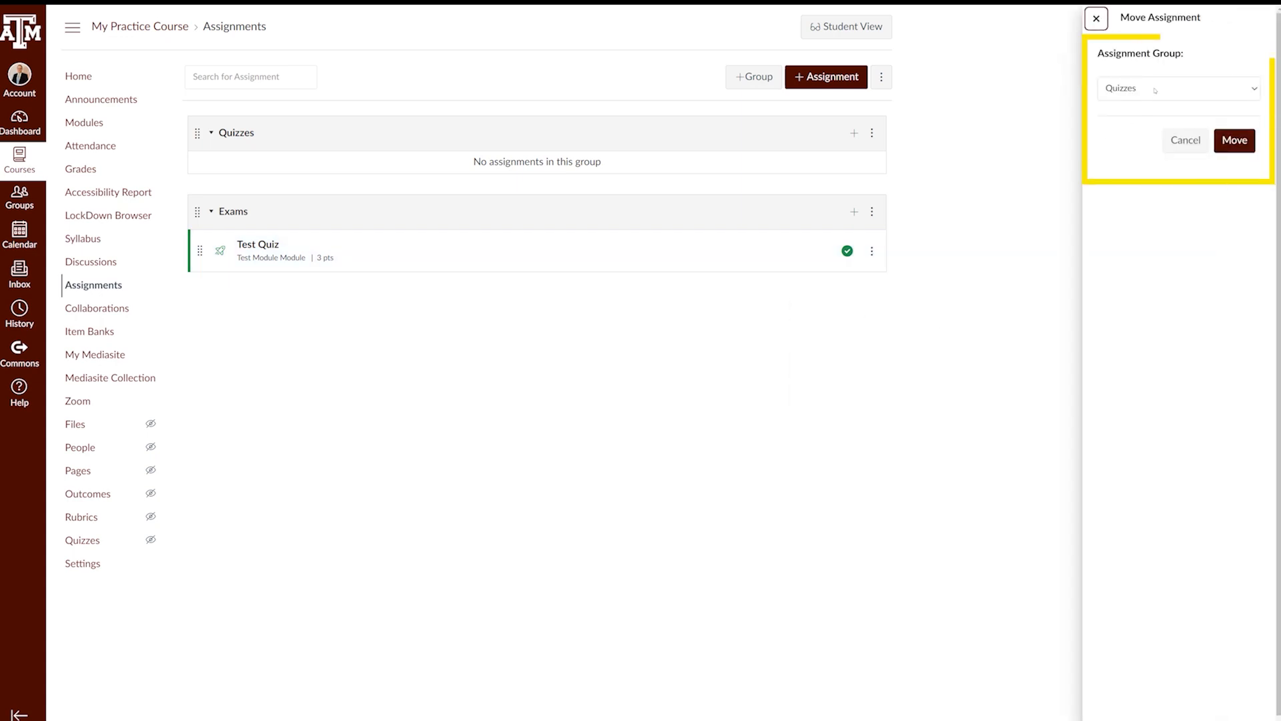
{"action": "left_click", "coordinate": [1177, 87]}
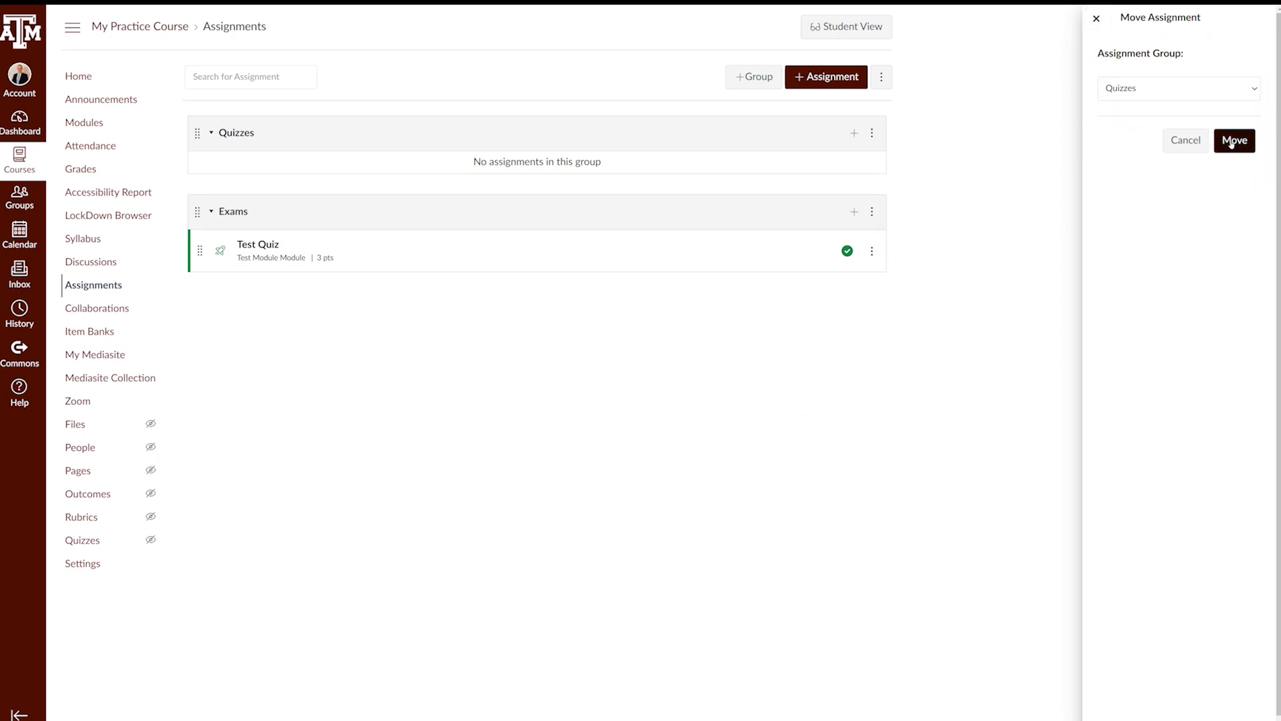
{"action": "left_click", "coordinate": [1233, 139]}
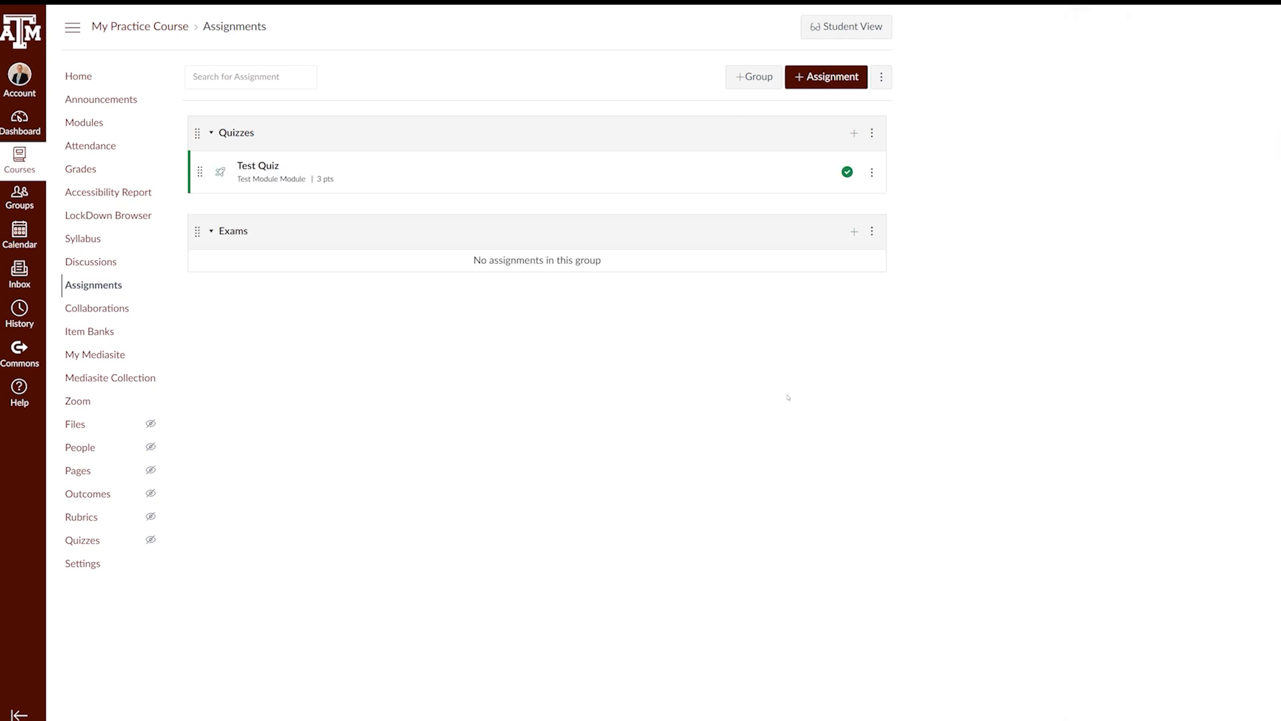
{"action": "mouse_move", "coordinate": [780, 400]}
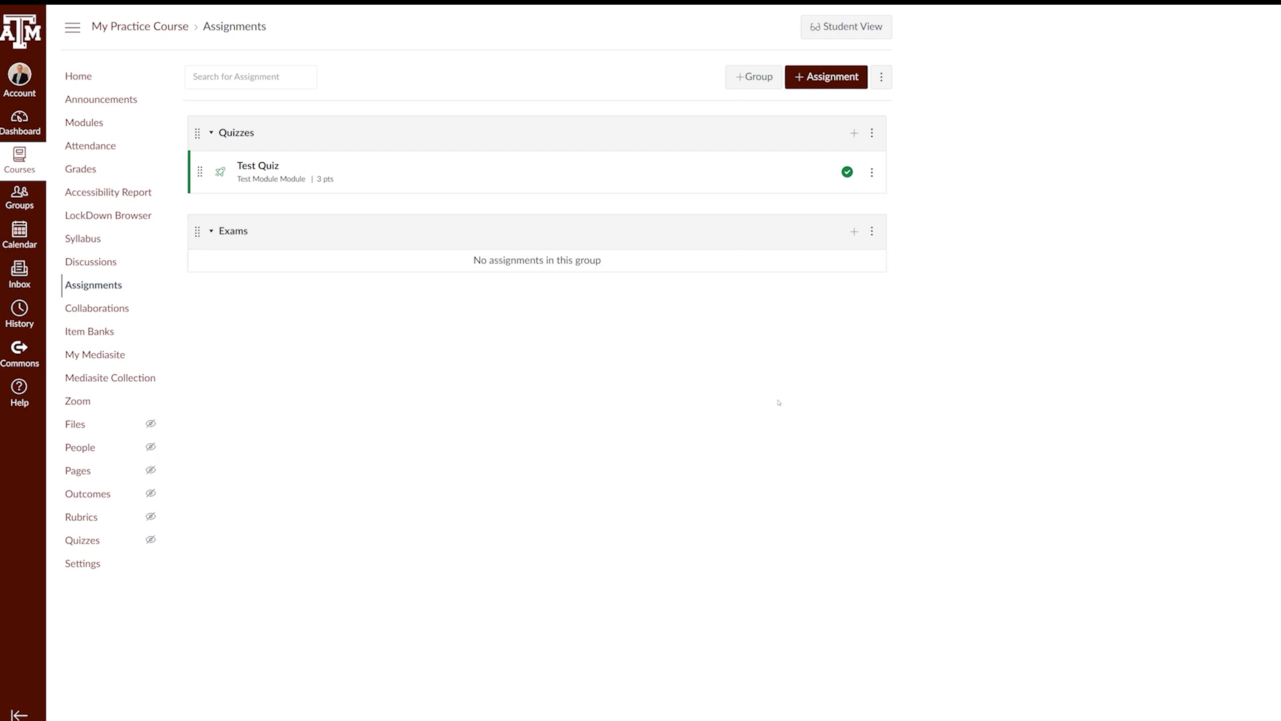
{"action": "mouse_move", "coordinate": [740, 409]}
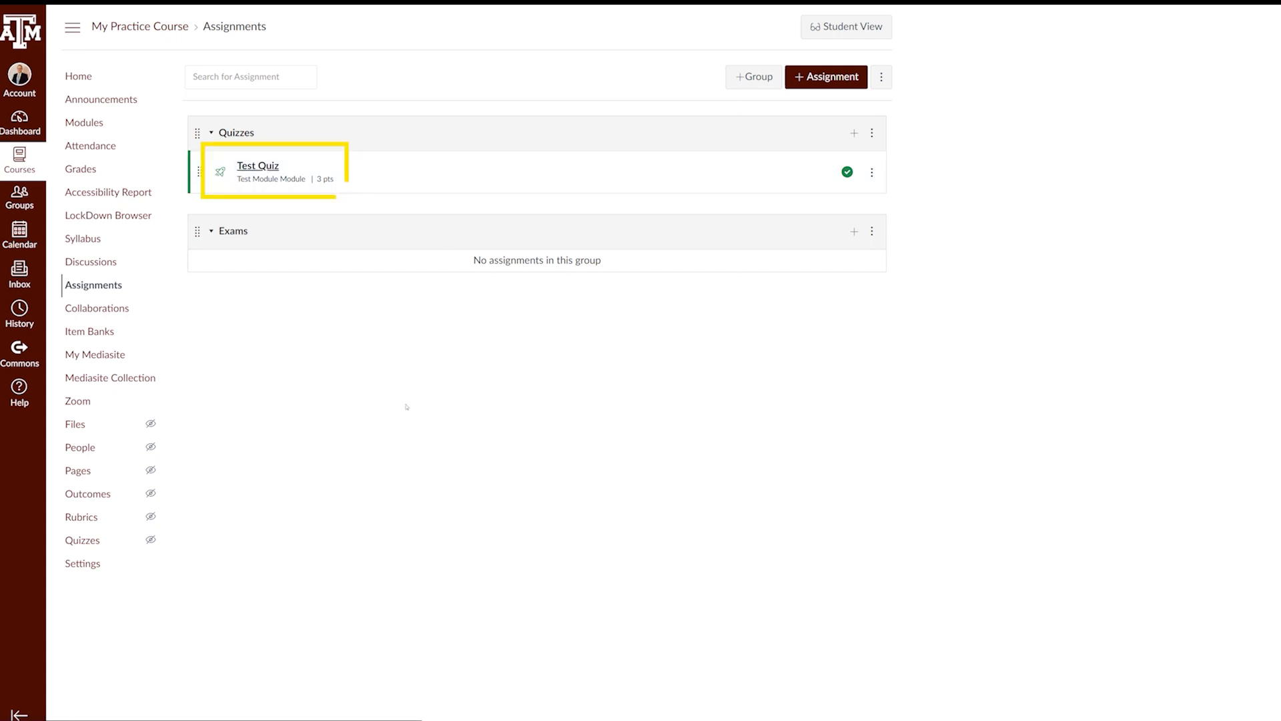
- Open Test Quiz's edit form and view its Assignment Group options, currently Quizzes
{"action": "left_click", "coordinate": [256, 165]}
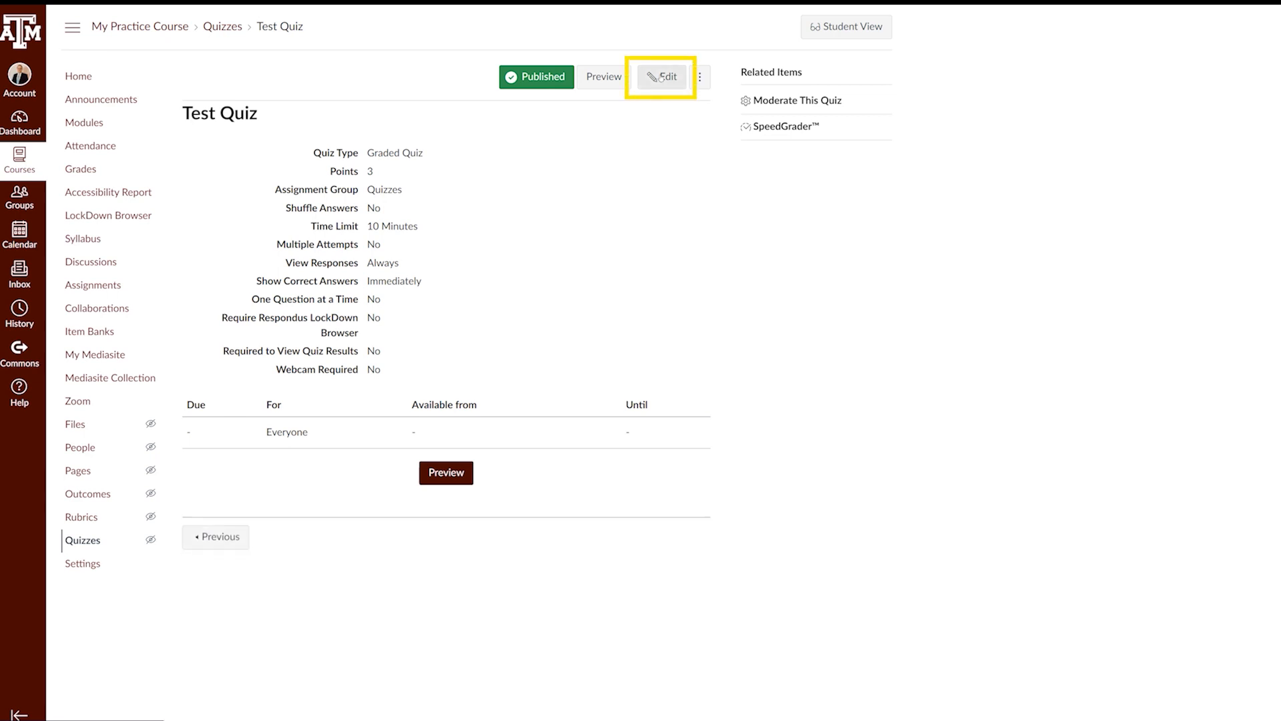
{"action": "left_click", "coordinate": [660, 76]}
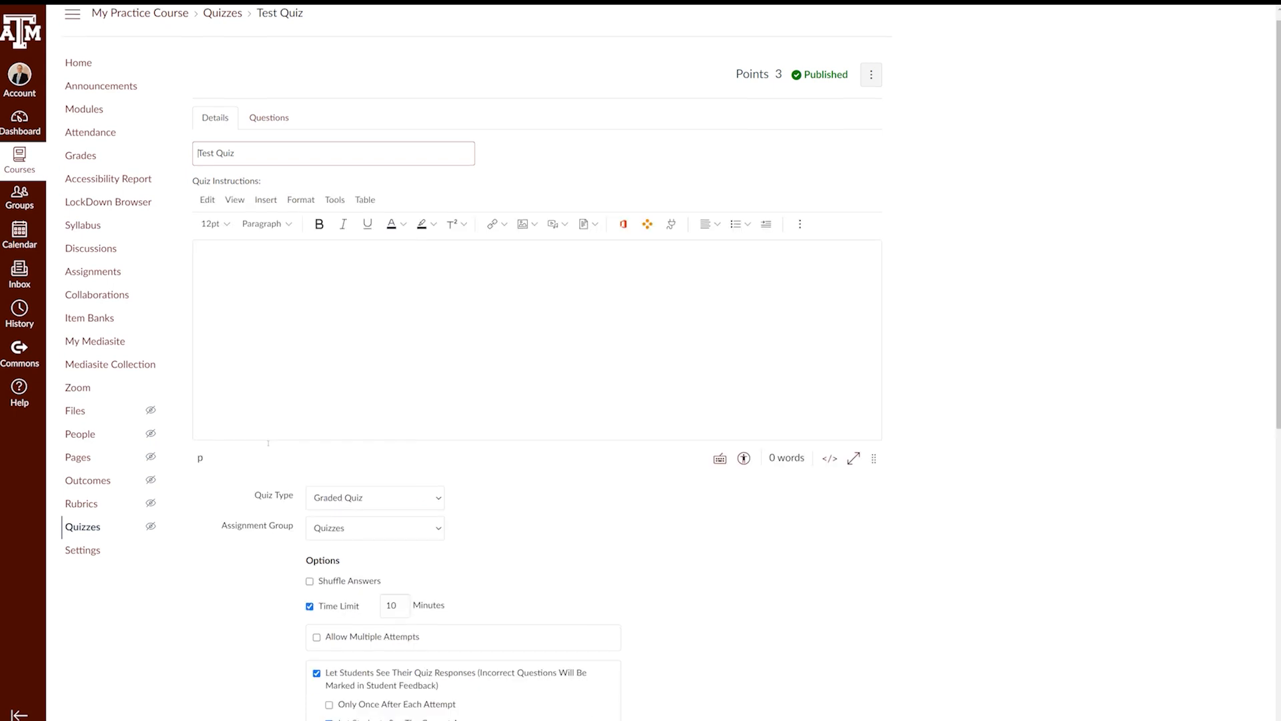
{"action": "scroll", "scroll_direction": "down", "scroll_amount": 3}
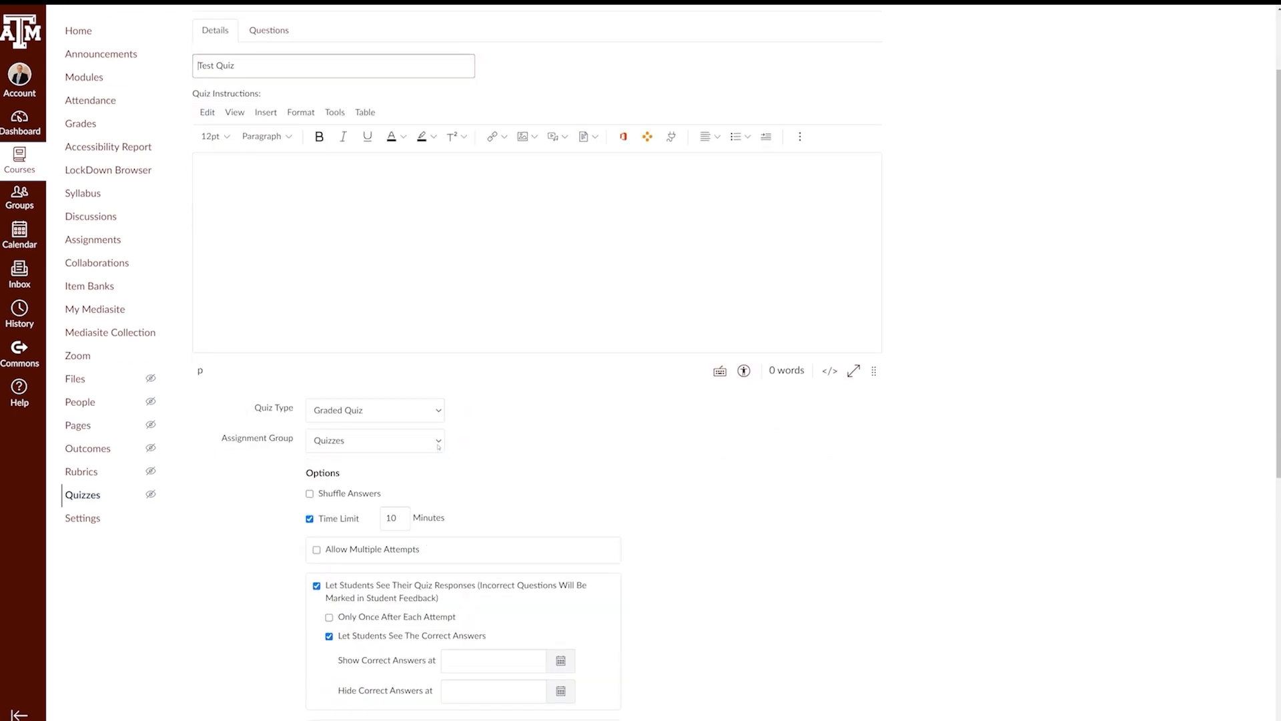
{"action": "left_click", "coordinate": [374, 440]}
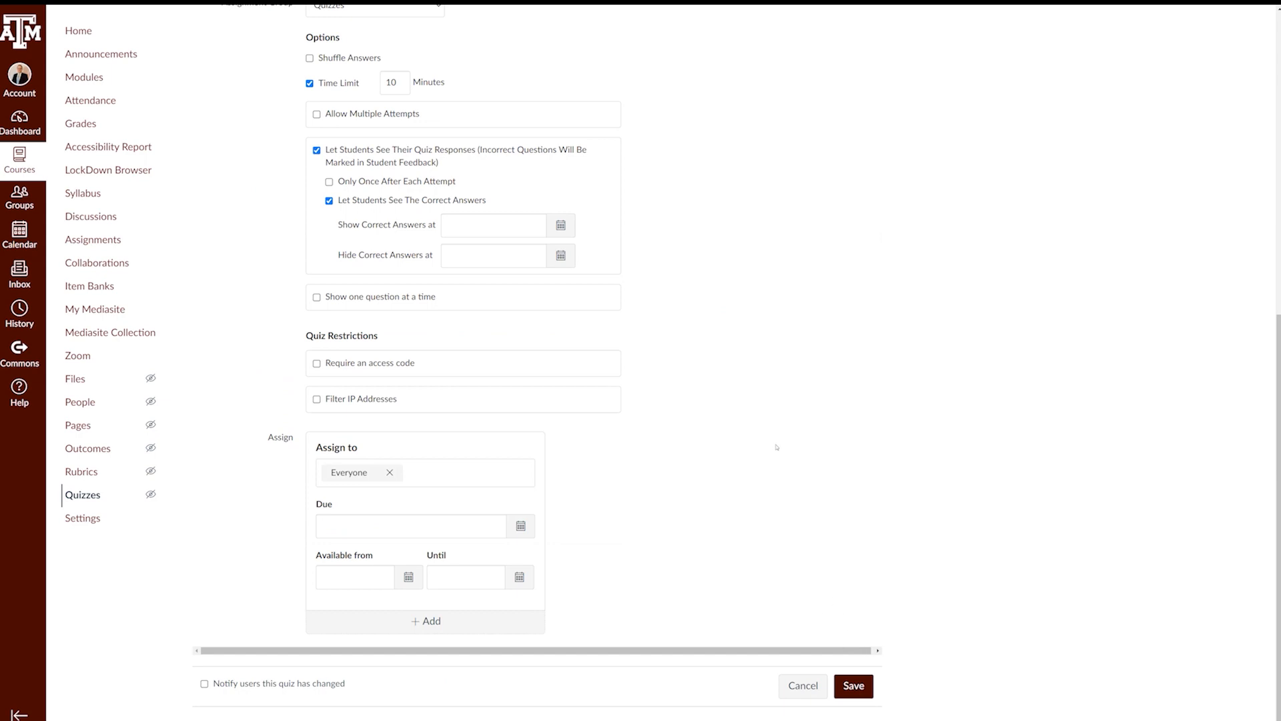
{"action": "mouse_move", "coordinate": [850, 626]}
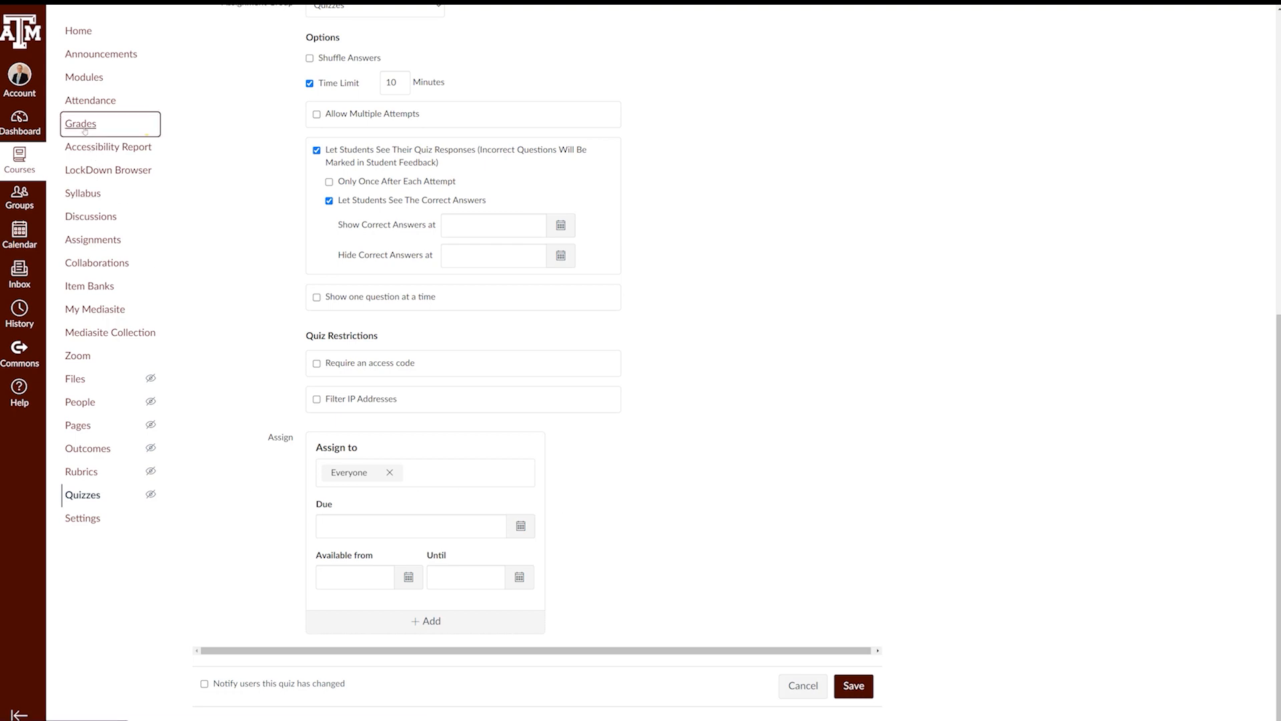
- View the gradebook's Test Quiz, Quizzes, Exams and Total columns, then return to Assignments
{"action": "left_click", "coordinate": [80, 123]}
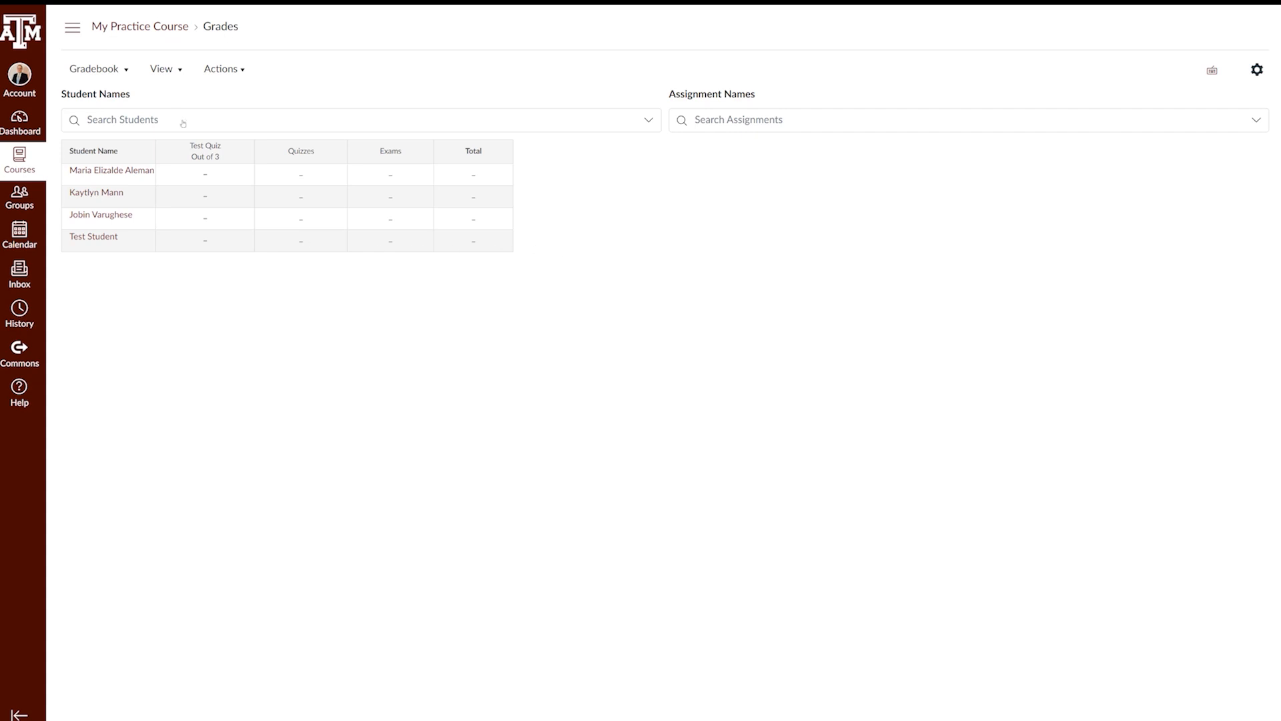
{"action": "left_click", "coordinate": [72, 26]}
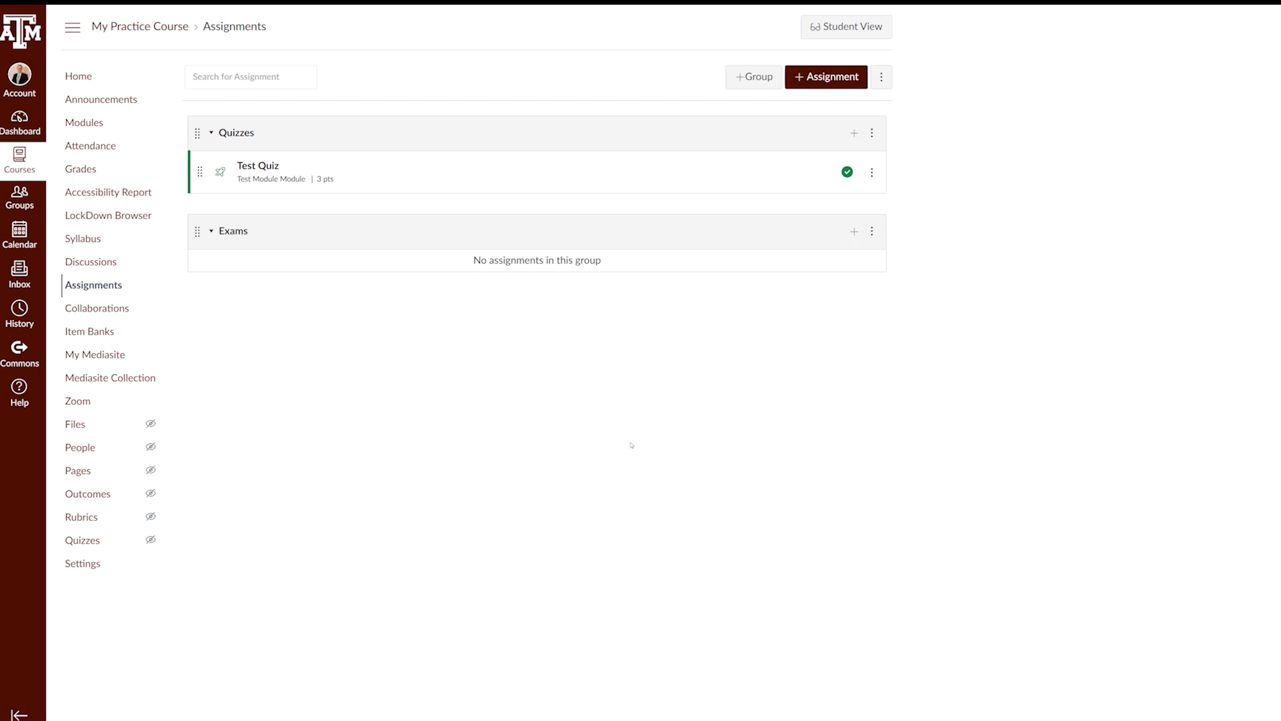
{"action": "mouse_move", "coordinate": [720, 421]}
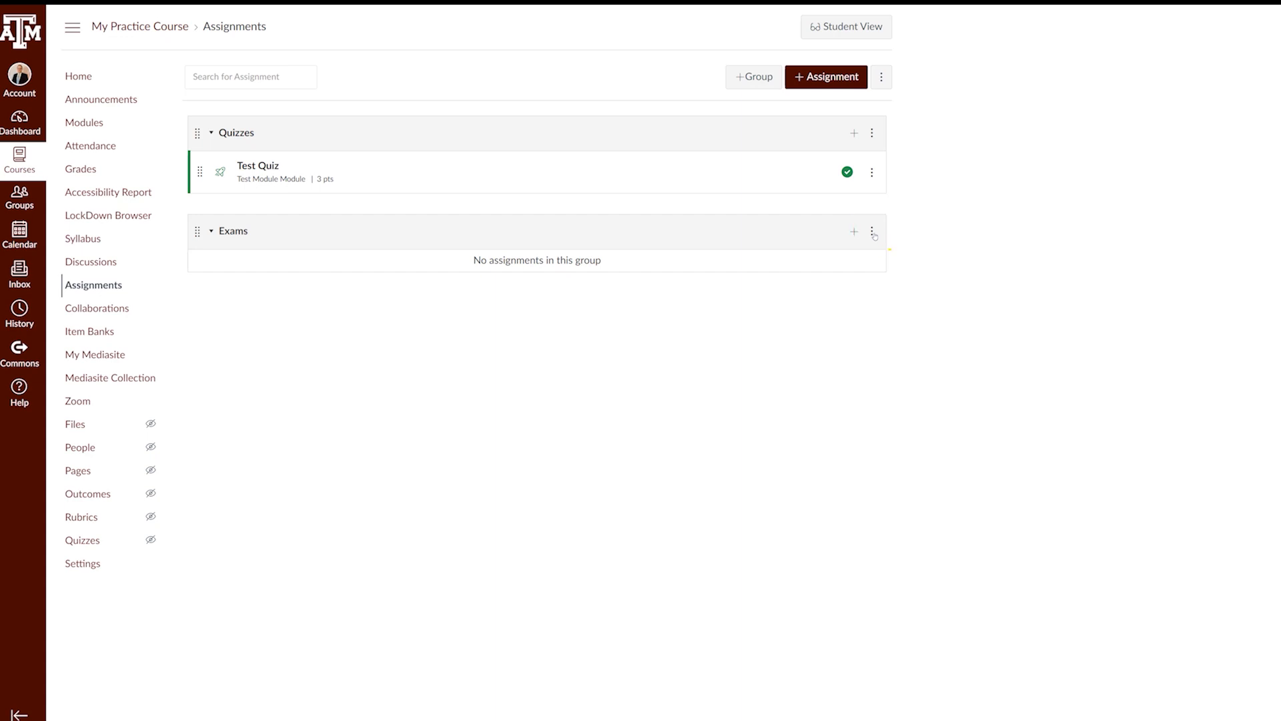
{"action": "left_click", "coordinate": [872, 232]}
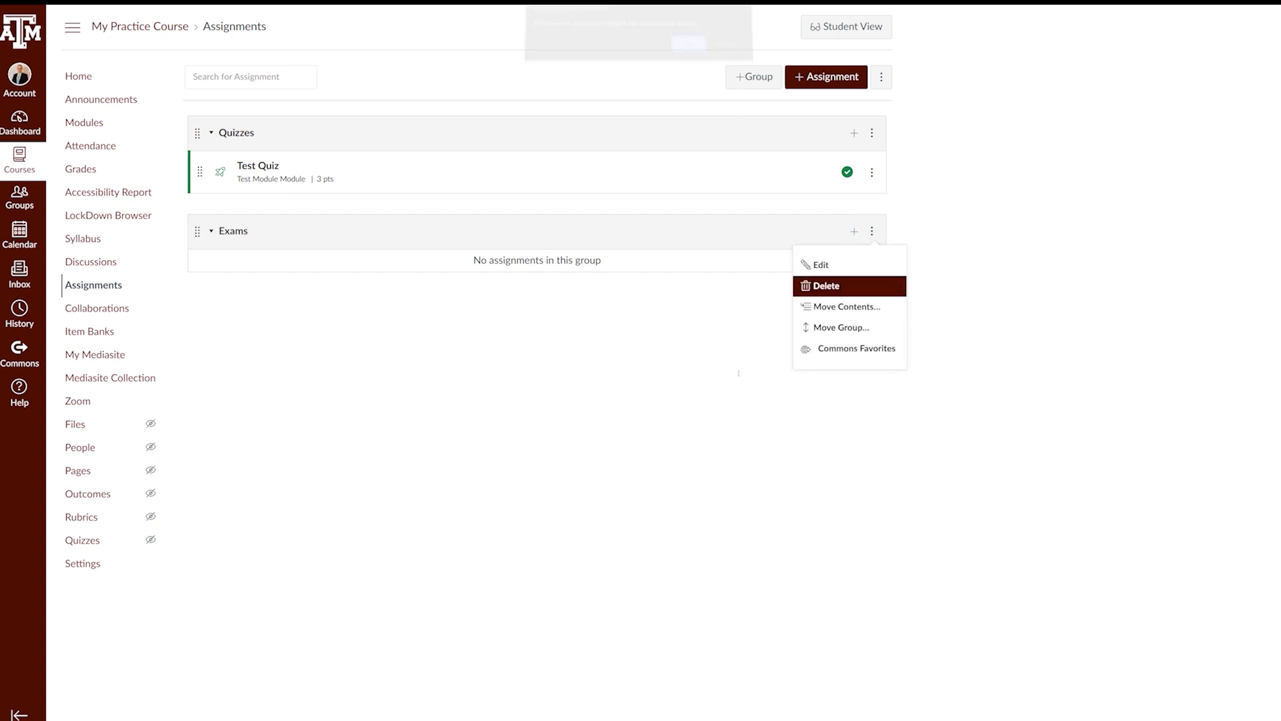
{"action": "left_click", "coordinate": [822, 286]}
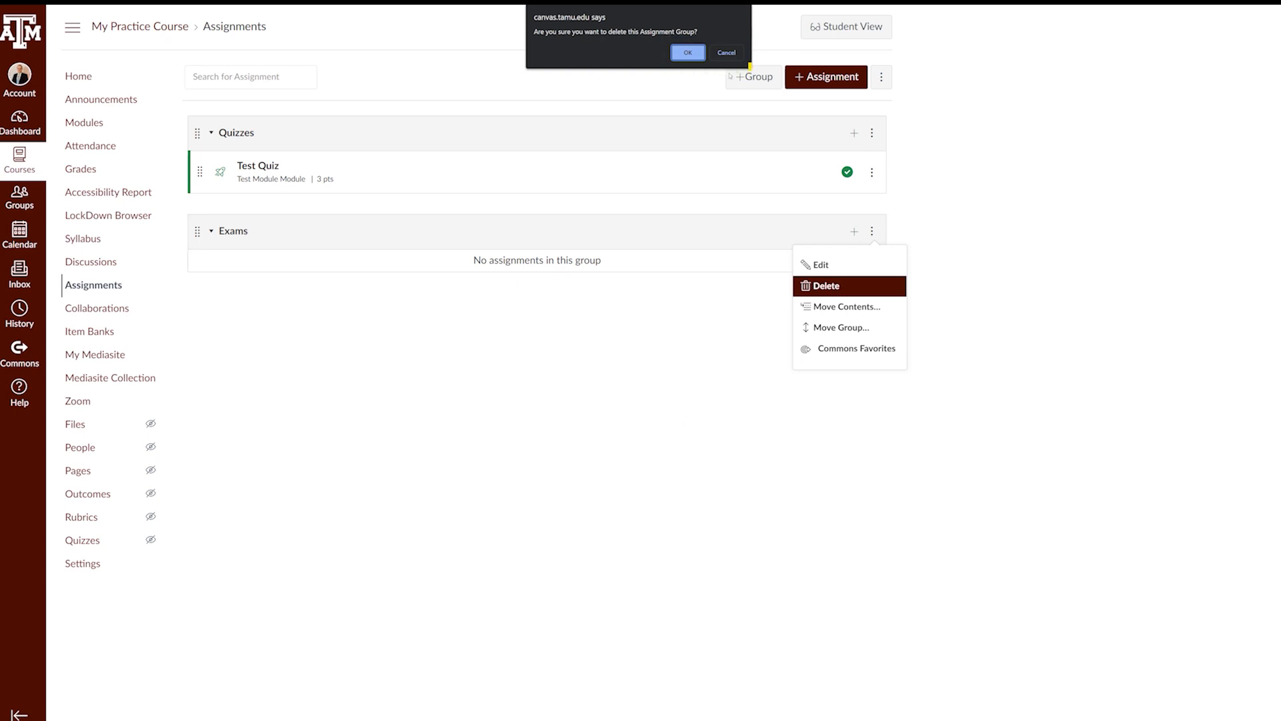
{"action": "left_click", "coordinate": [725, 52]}
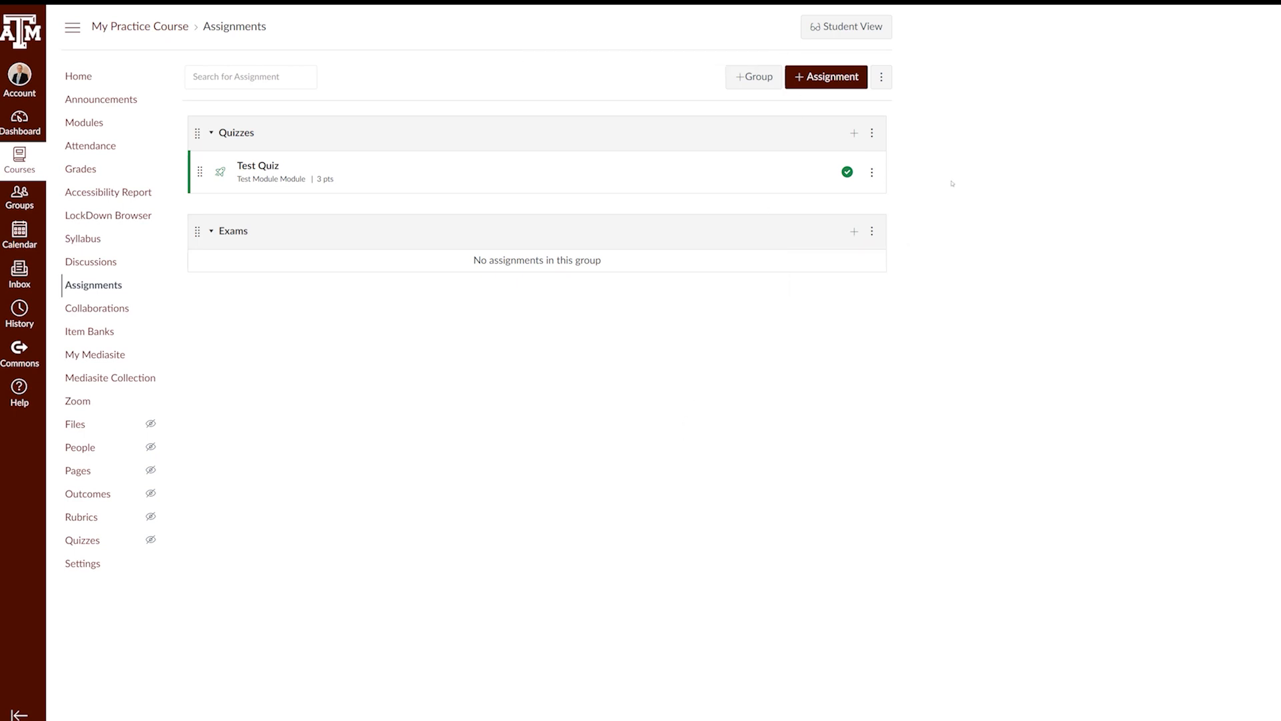
{"action": "left_click", "coordinate": [871, 132]}
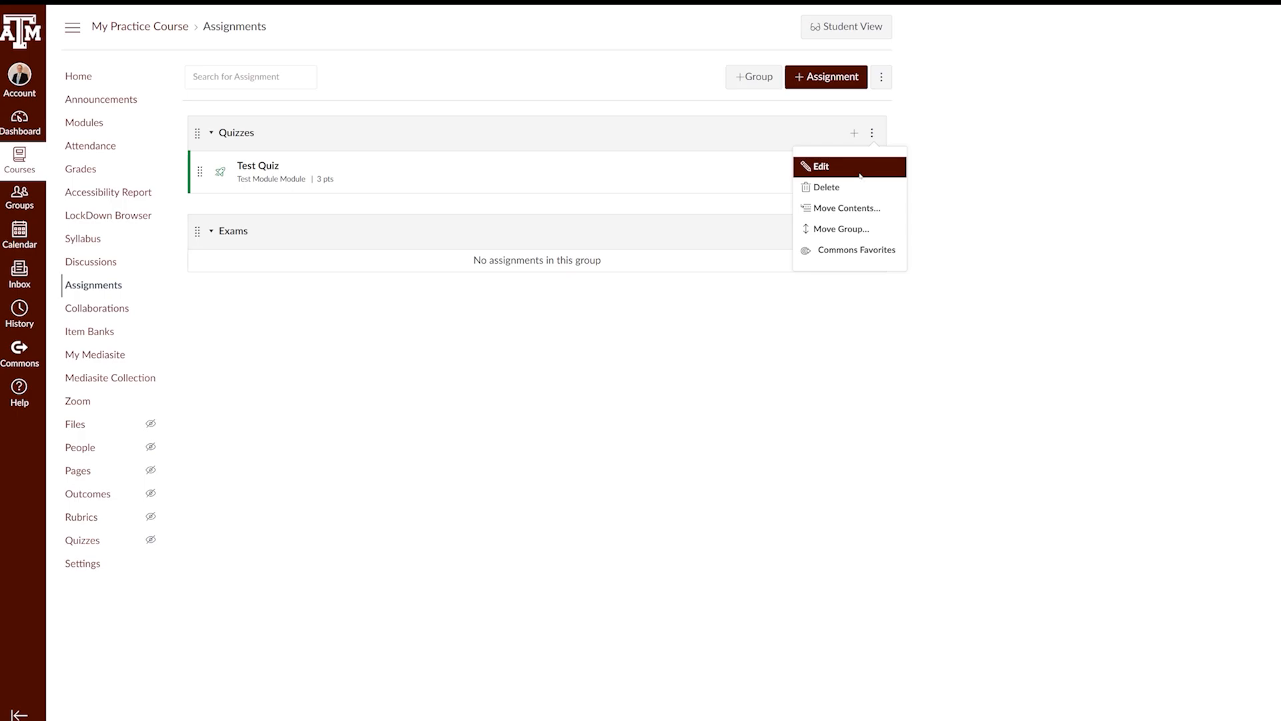
{"action": "left_click", "coordinate": [827, 187]}
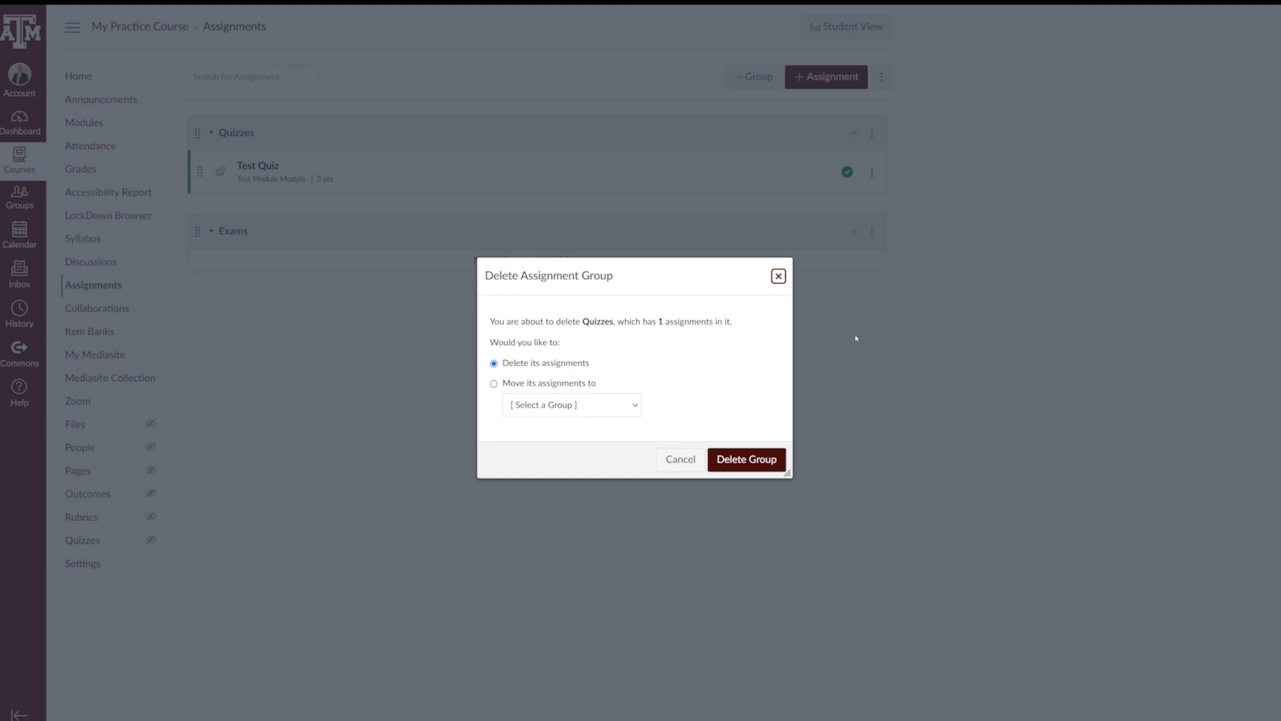
{"action": "left_click", "coordinate": [494, 382]}
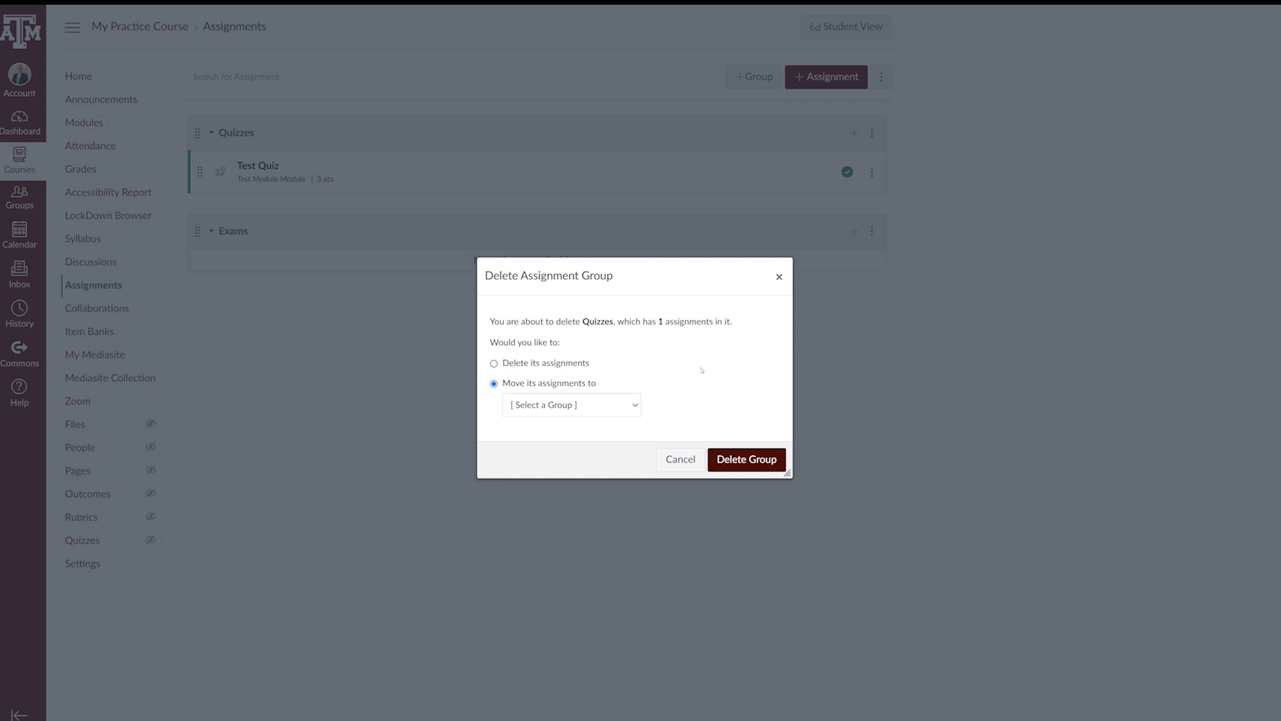
{"action": "mouse_move", "coordinate": [842, 404]}
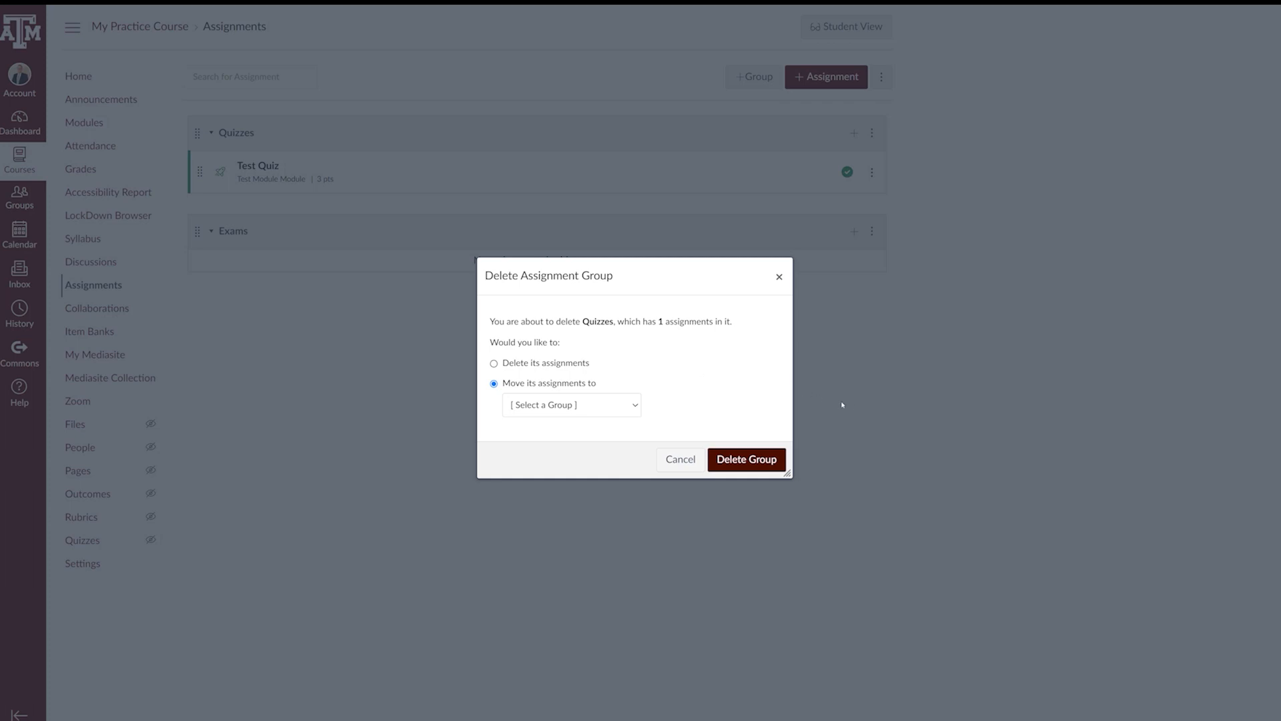
{"action": "left_click", "coordinate": [679, 459]}
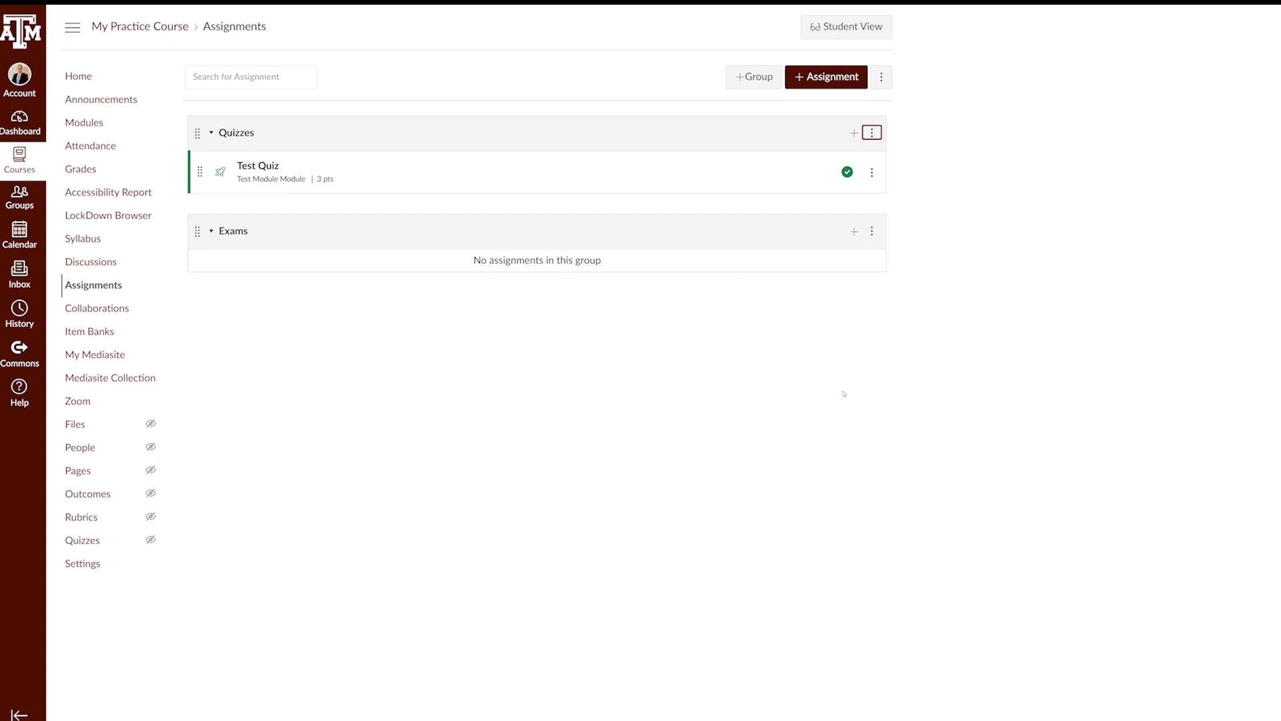
{"action": "mouse_move", "coordinate": [407, 334]}
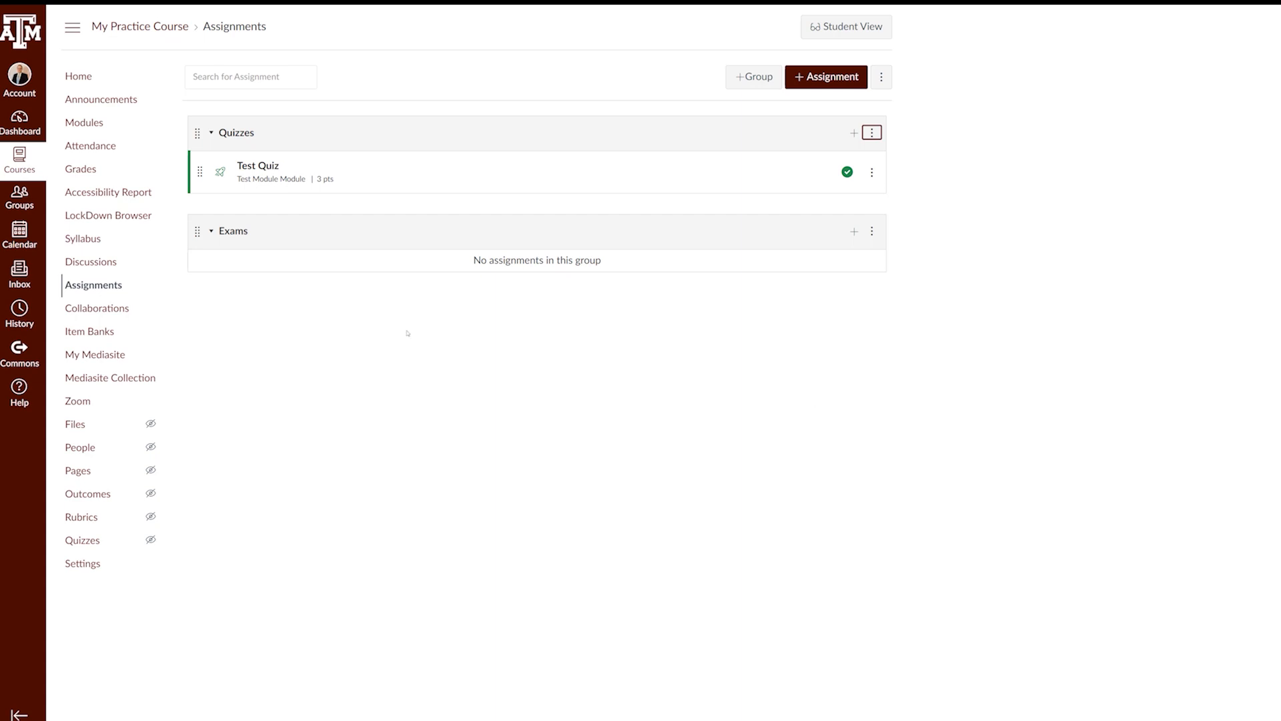